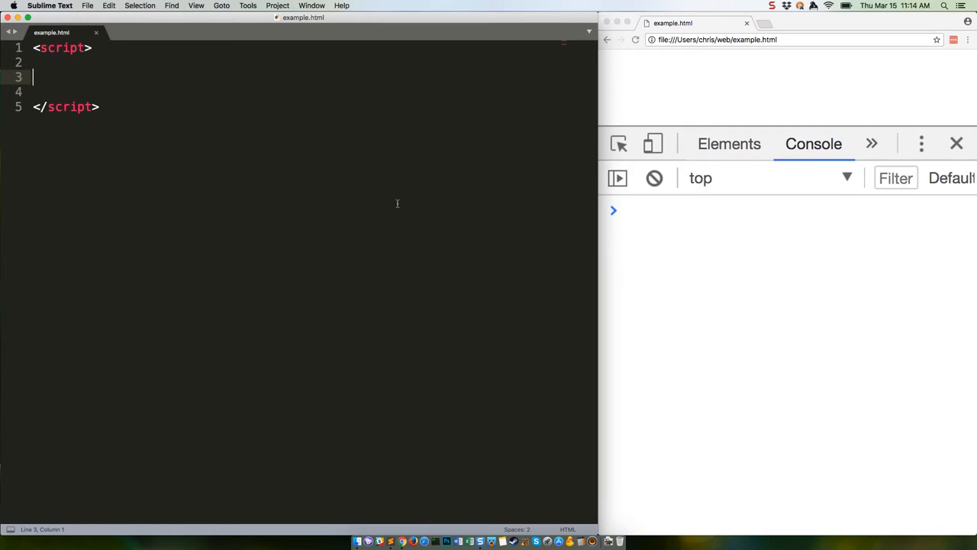
Step: Type the ternary template 'somethingToEvaluate() ? doIfTrue() : doIfFalse();' inside the script block
type("somethingToEvaluate() ? doIfTrue() : doIfFalse();")
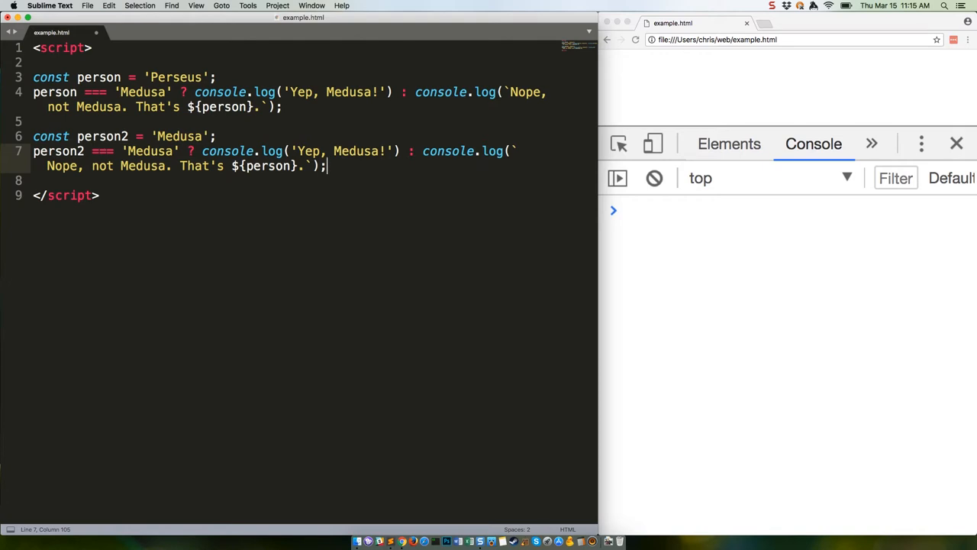
key("cmd+s")
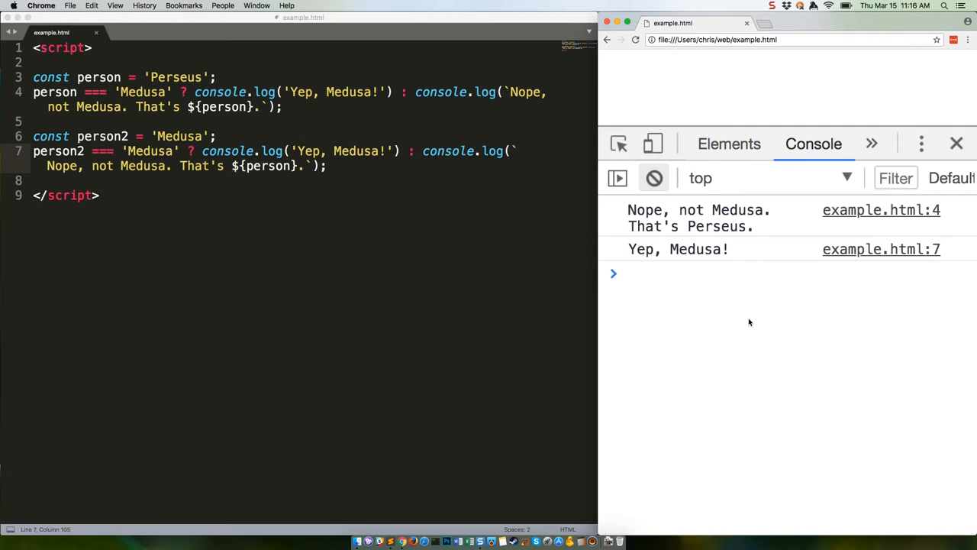
mouse_move(373, 209)
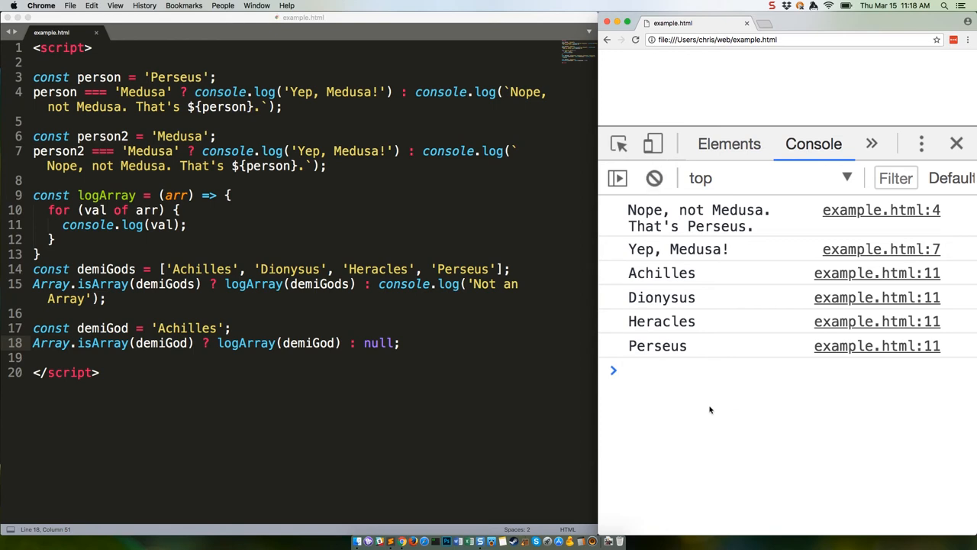
Step: Focus the Chrome DevTools console to view the logged Achilles, Dionysus, Heracles and Perseus output
left_click(687, 370)
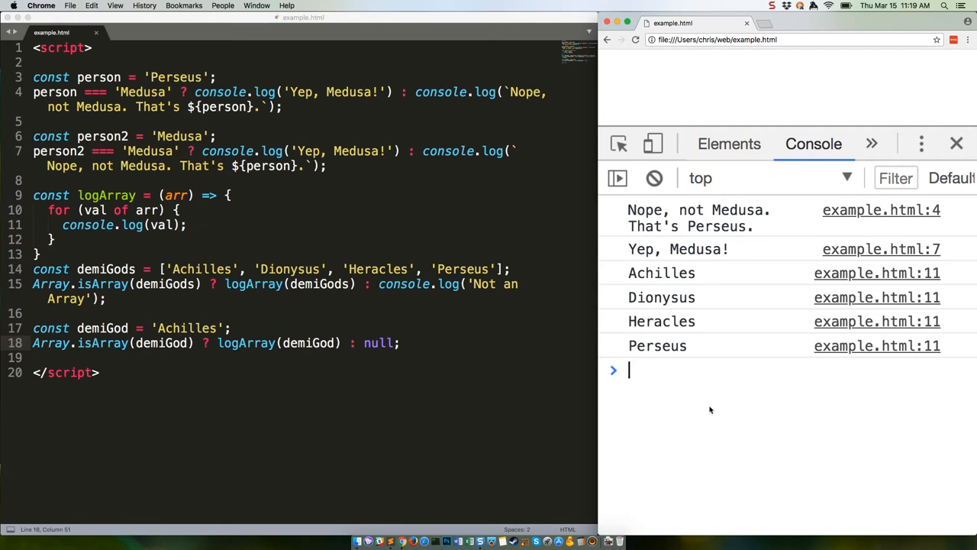
mouse_move(435, 313)
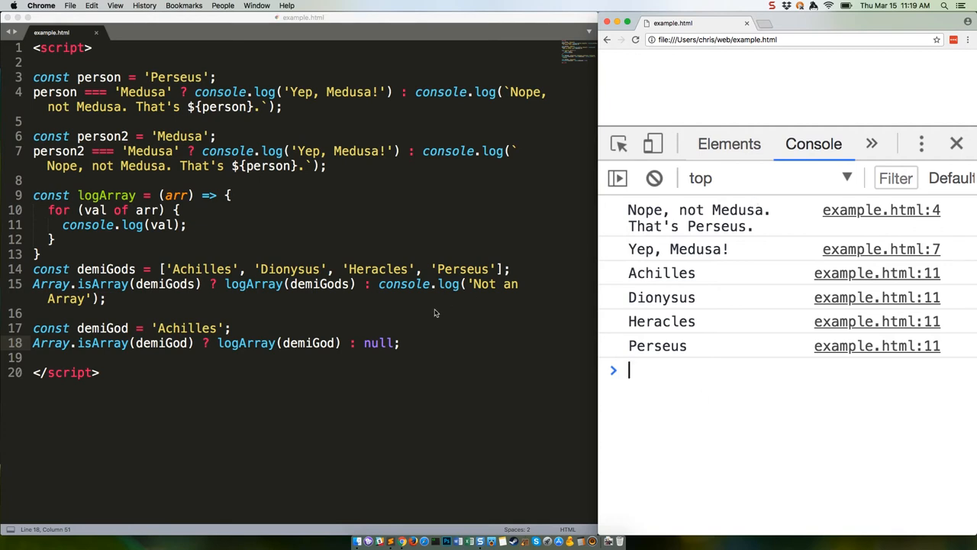